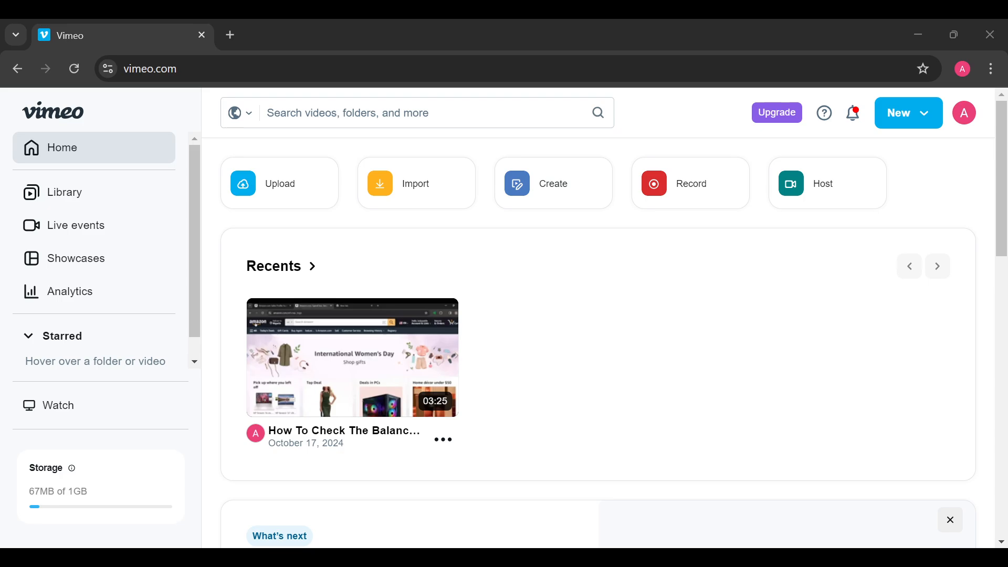
Reach the account settings via the profile avatar menu's Settings entry.
scroll("down", 3)
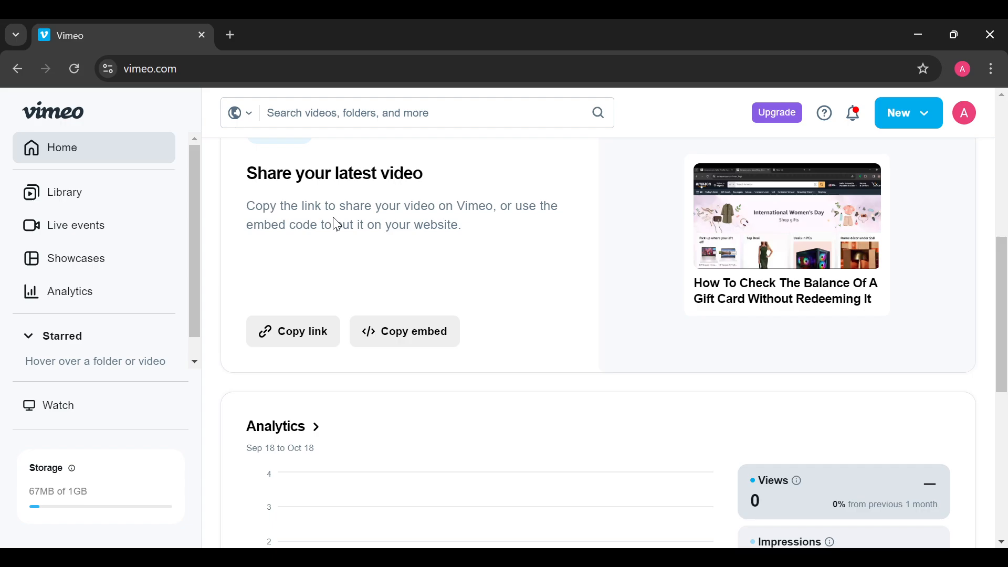
scroll("down", 3)
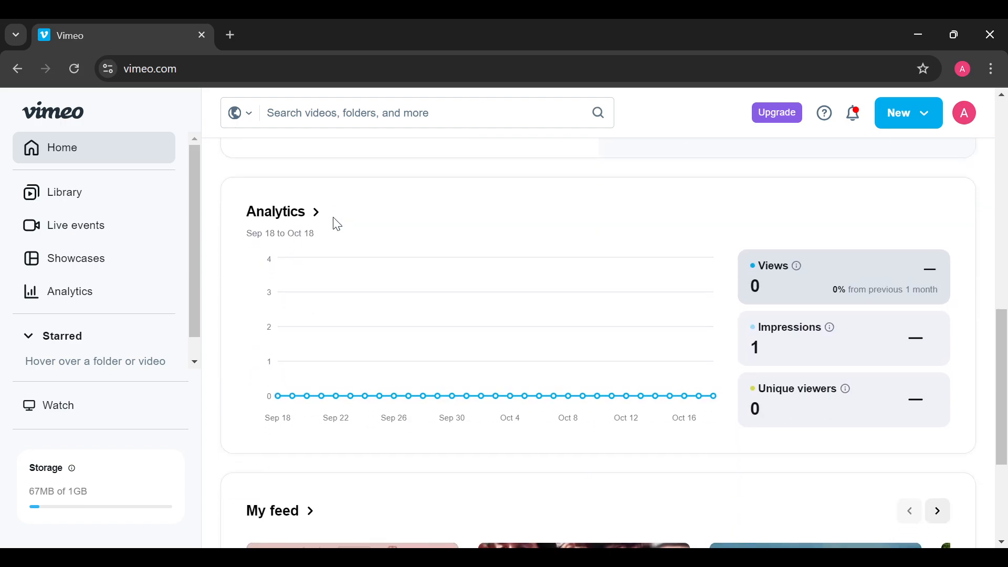
scroll("up", 3)
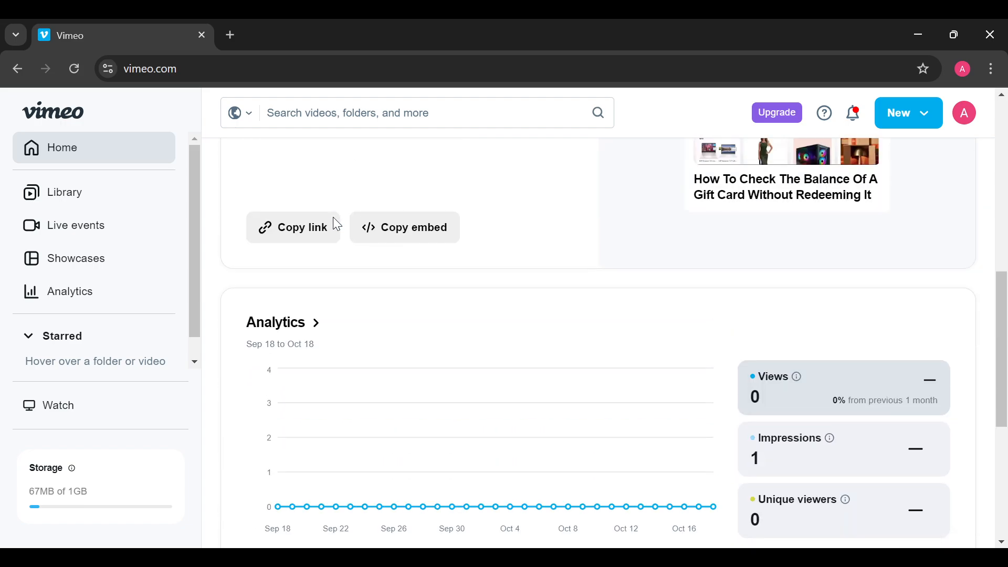
scroll("up", 3)
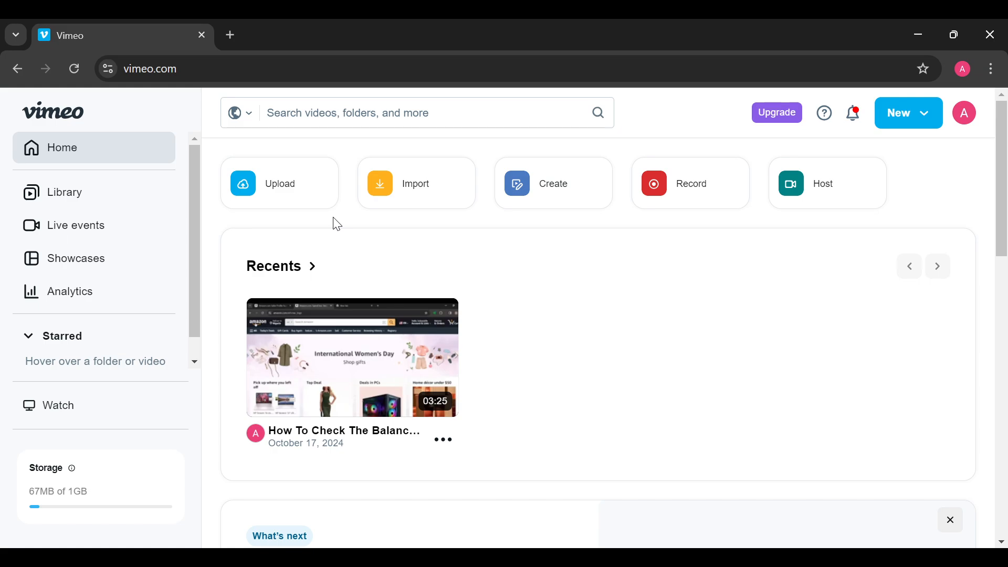
mouse_move(744, 71)
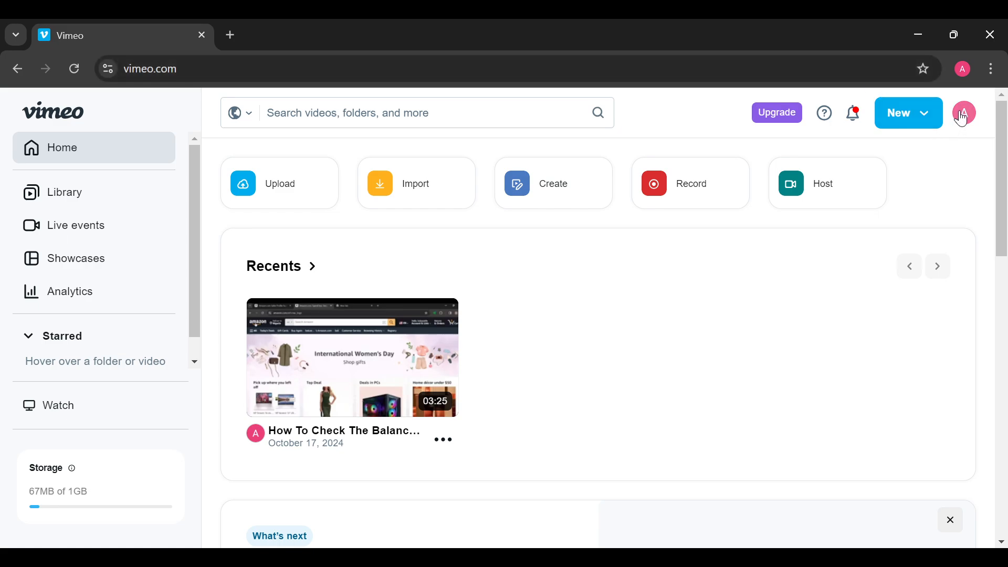
left_click(962, 113)
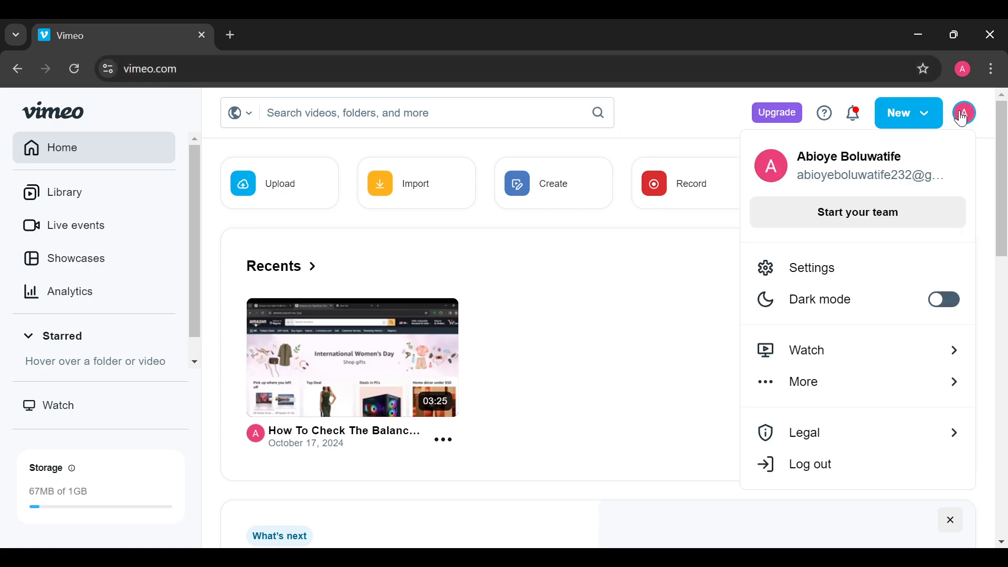
mouse_move(957, 121)
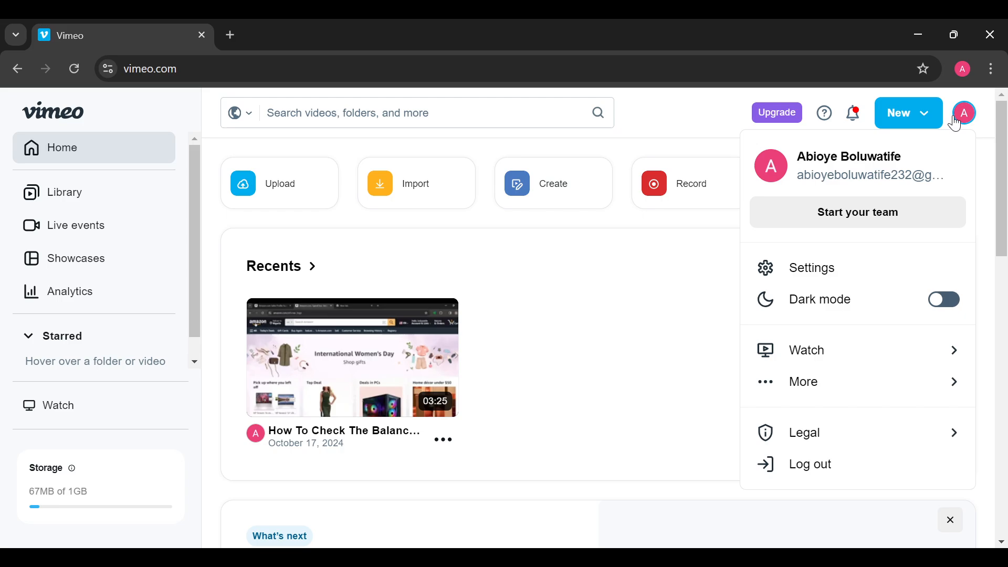
left_click(812, 268)
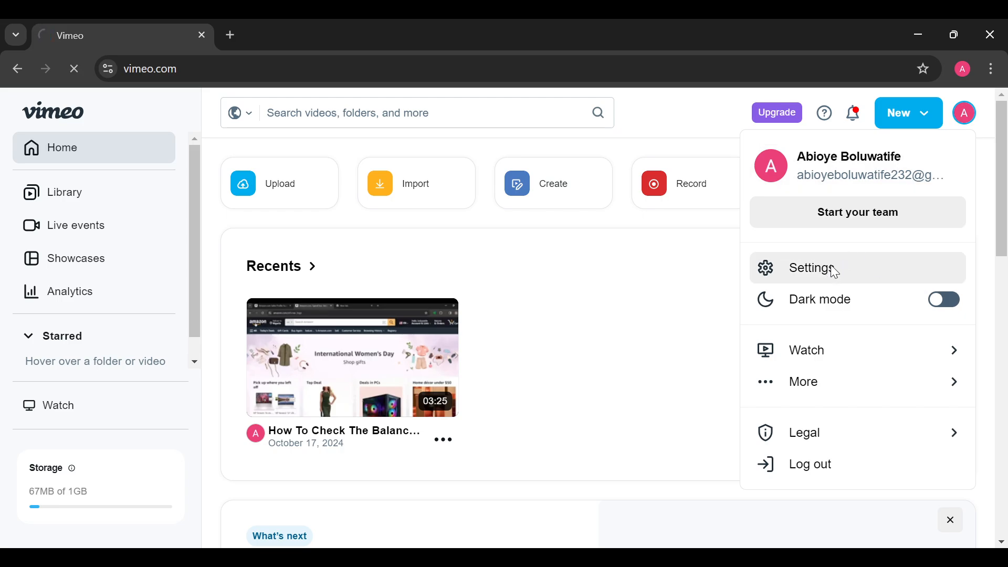
left_click(813, 268)
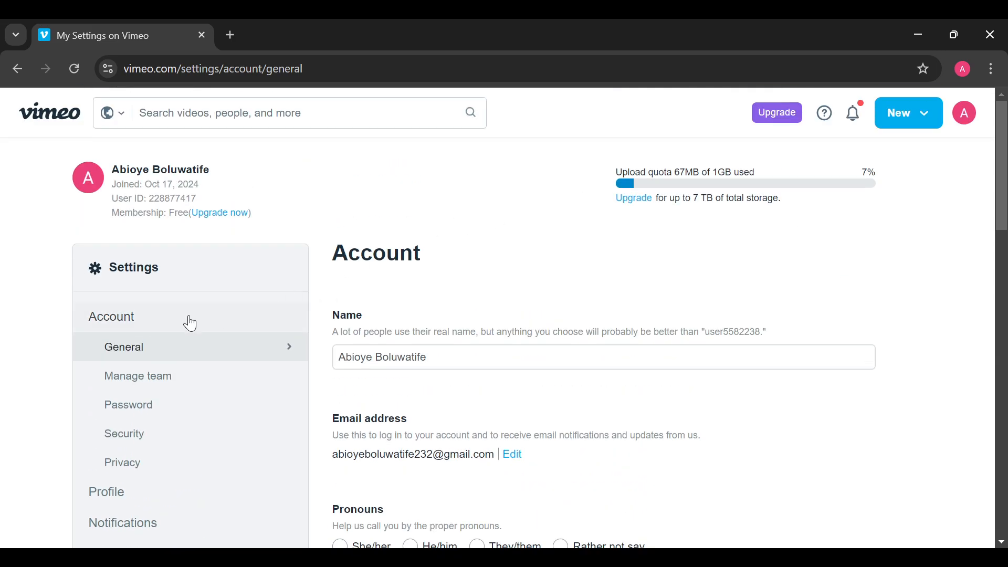
Choose Billing from the settings sidebar.
scroll("down", 3)
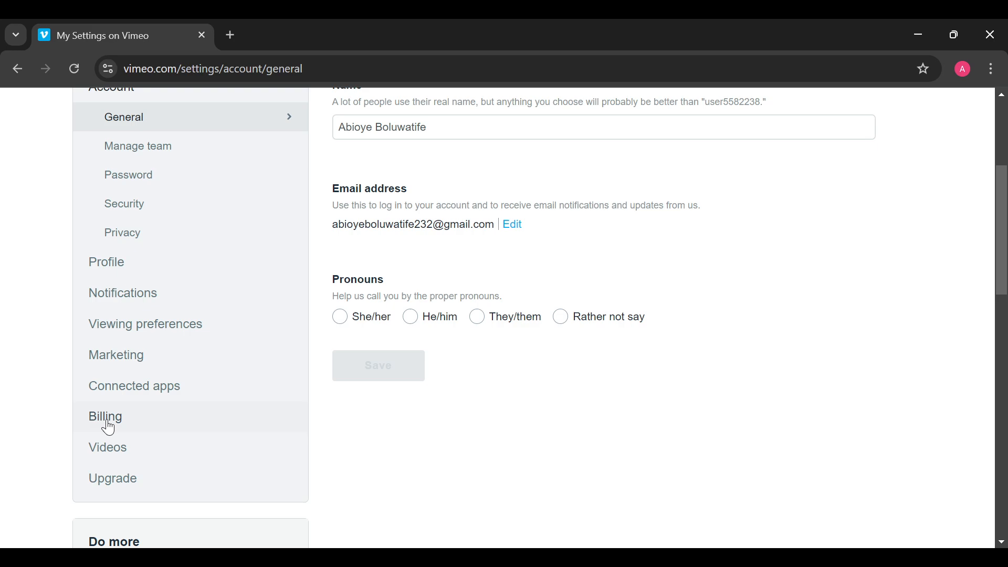
mouse_move(128, 420)
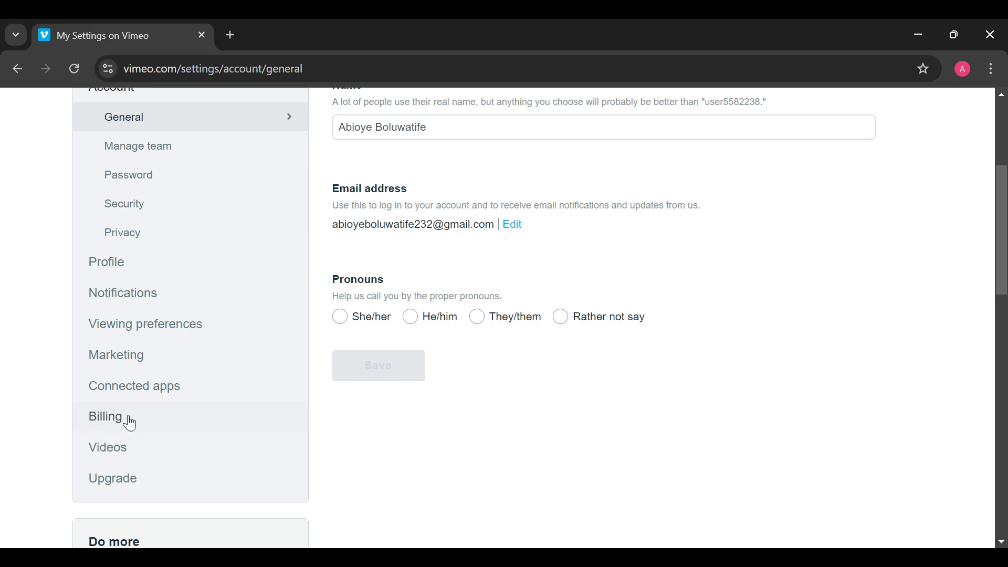
mouse_move(126, 403)
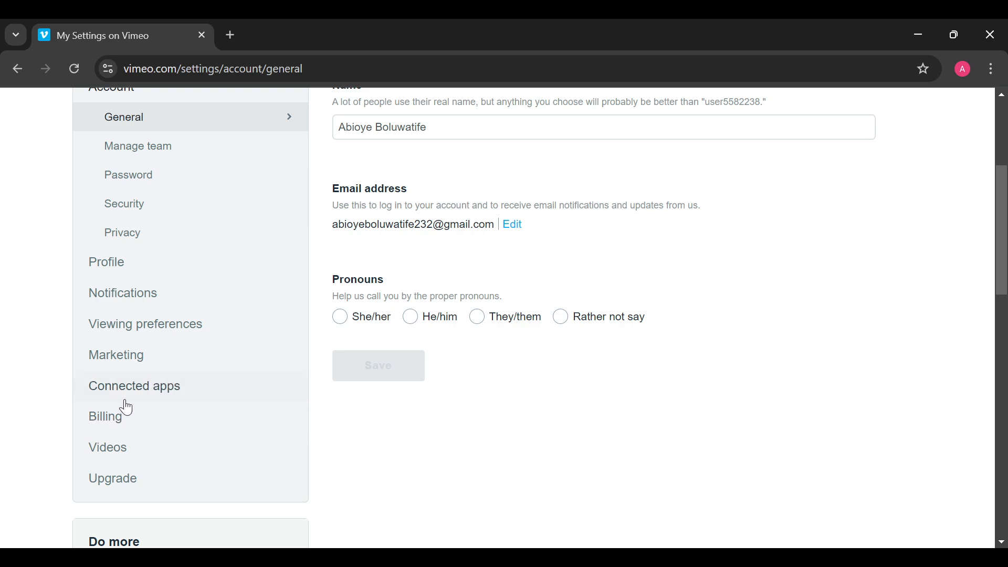
left_click(105, 417)
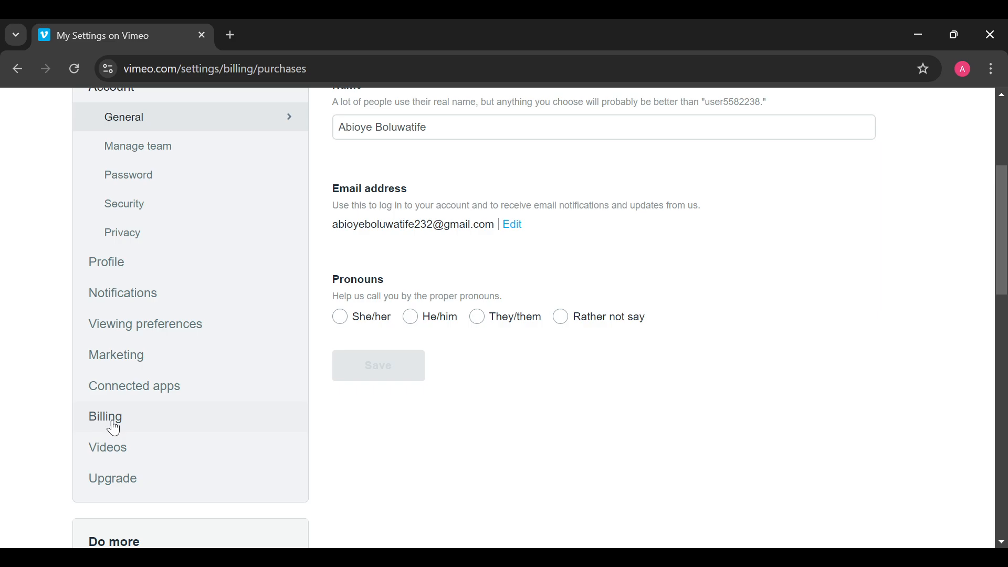
From Billing > Purchases, follow the 'membership plan' link to the upgrade plan page.
left_click(105, 416)
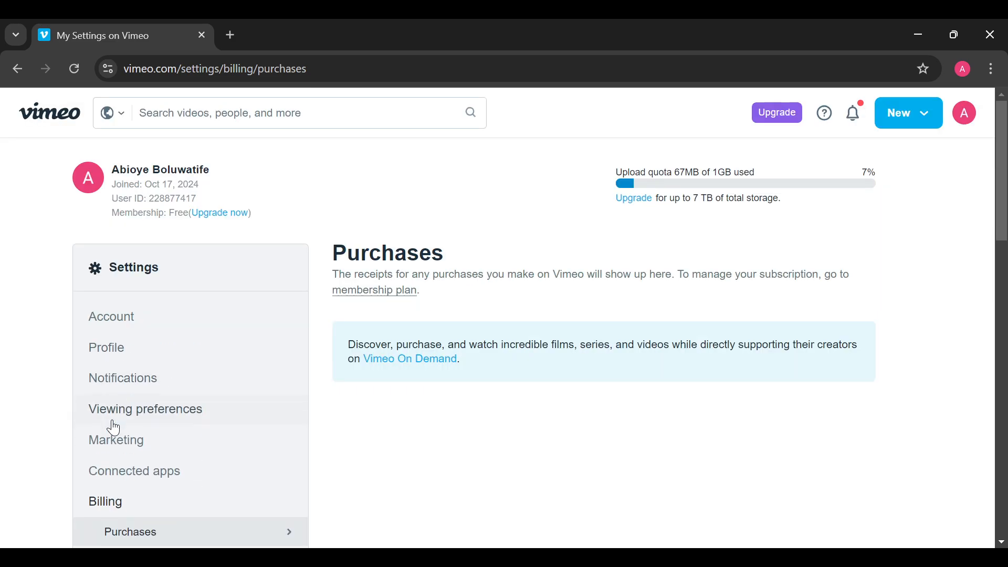
mouse_move(410, 301)
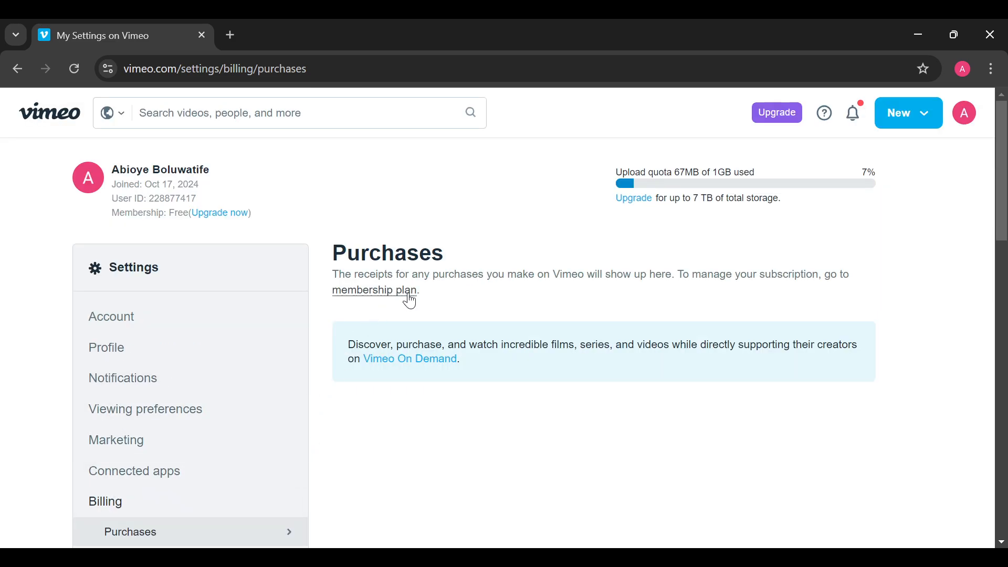
mouse_move(487, 270)
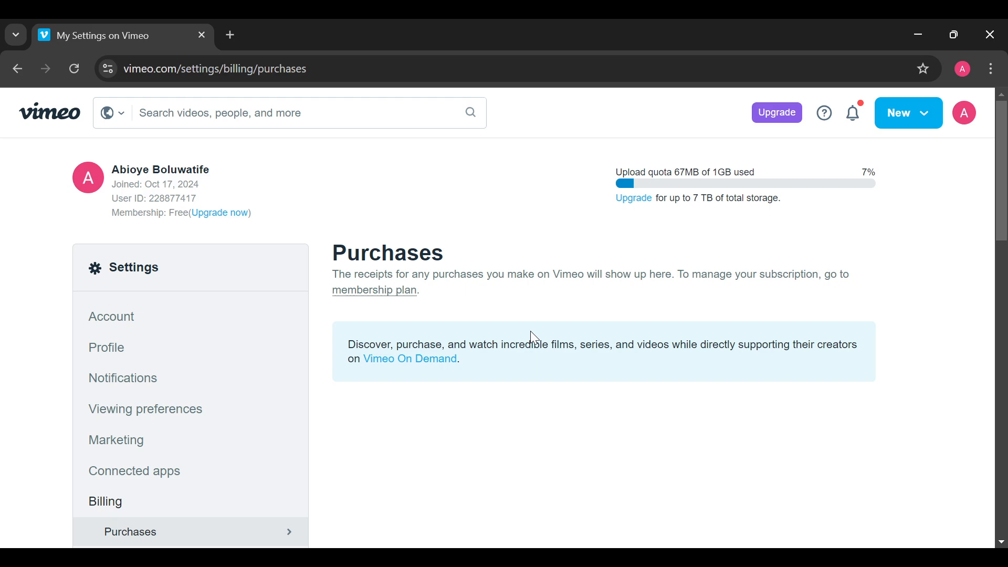
mouse_move(468, 314)
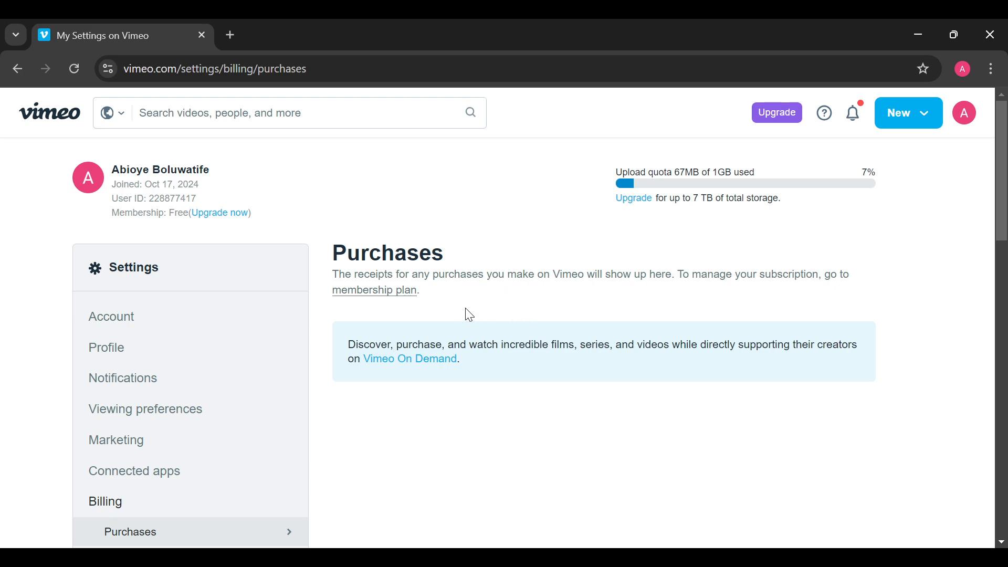
mouse_move(379, 296)
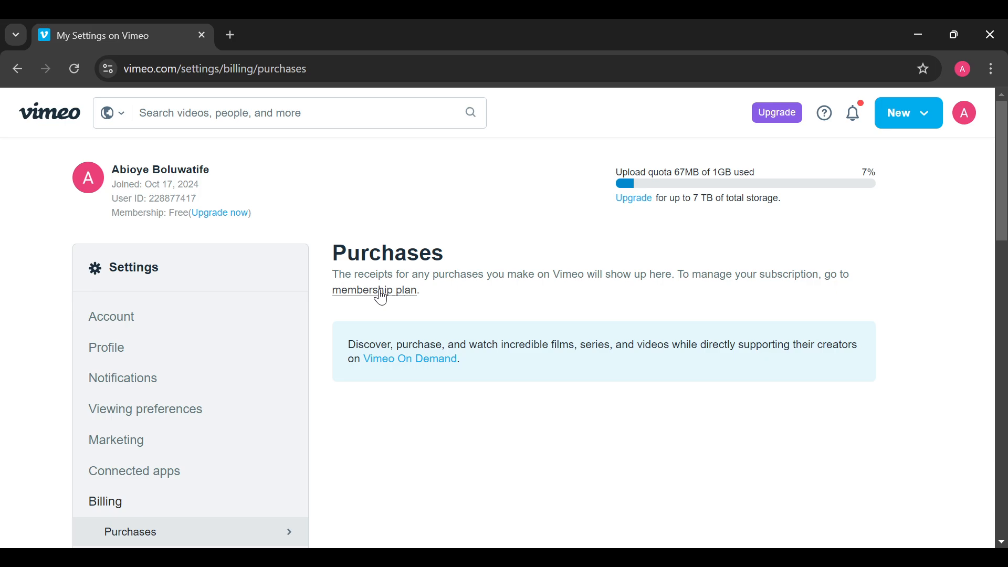
left_click(373, 290)
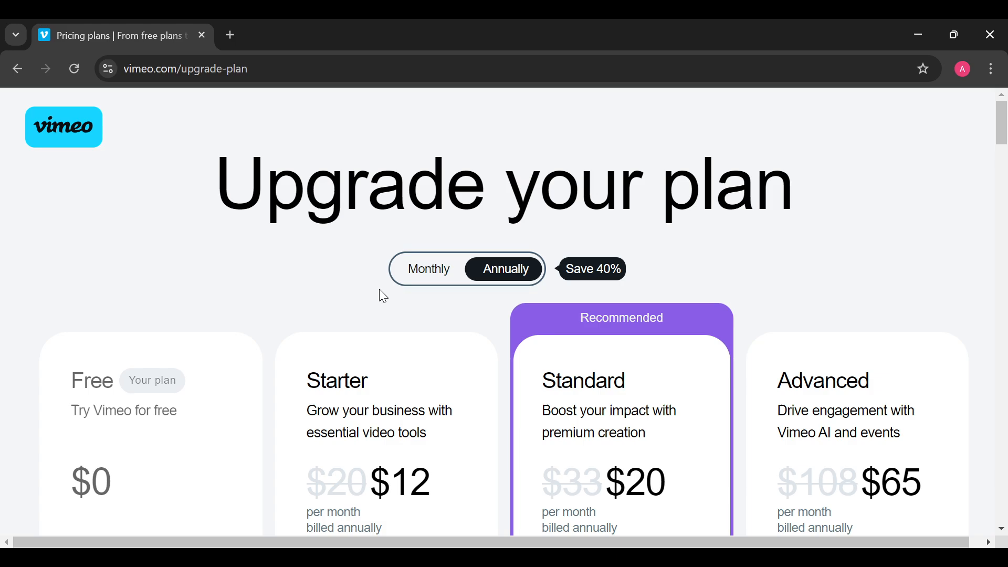
scroll("down", 3)
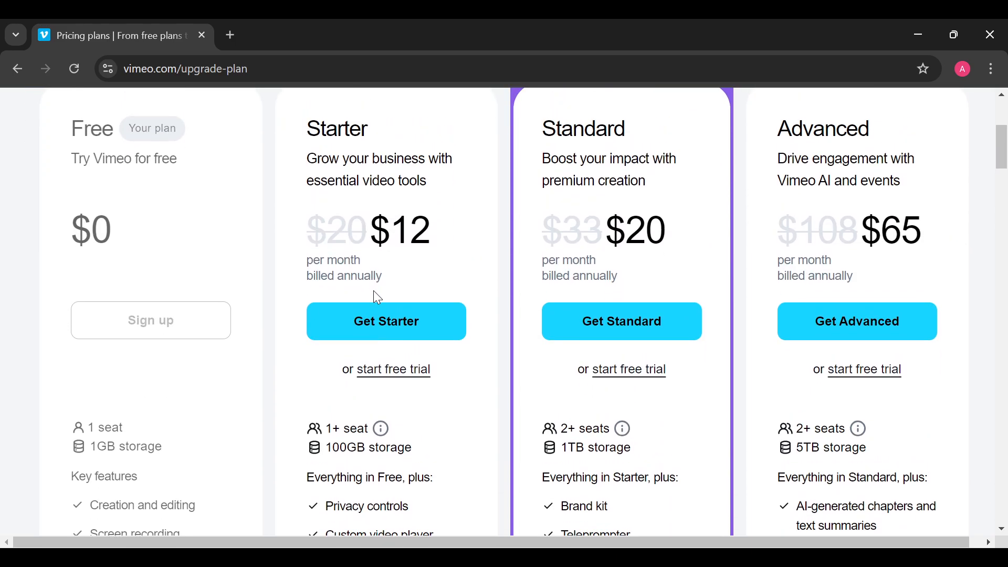
scroll("down", 3)
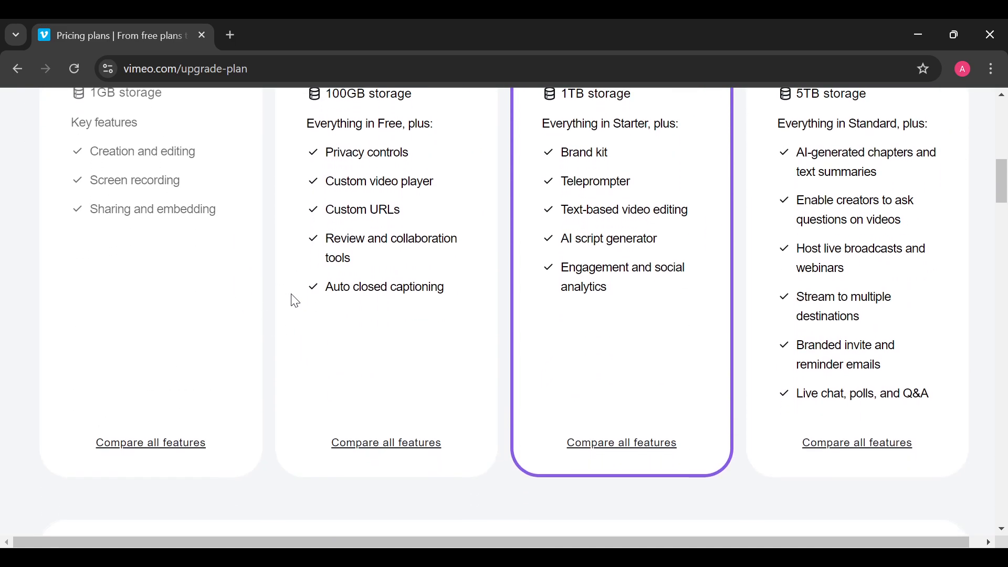
scroll("up", 3)
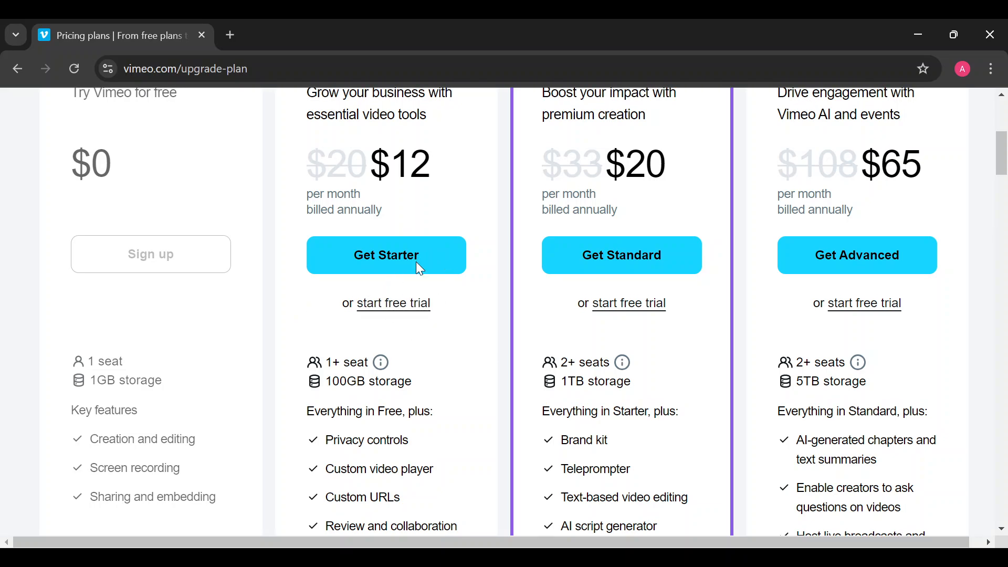
mouse_move(390, 273)
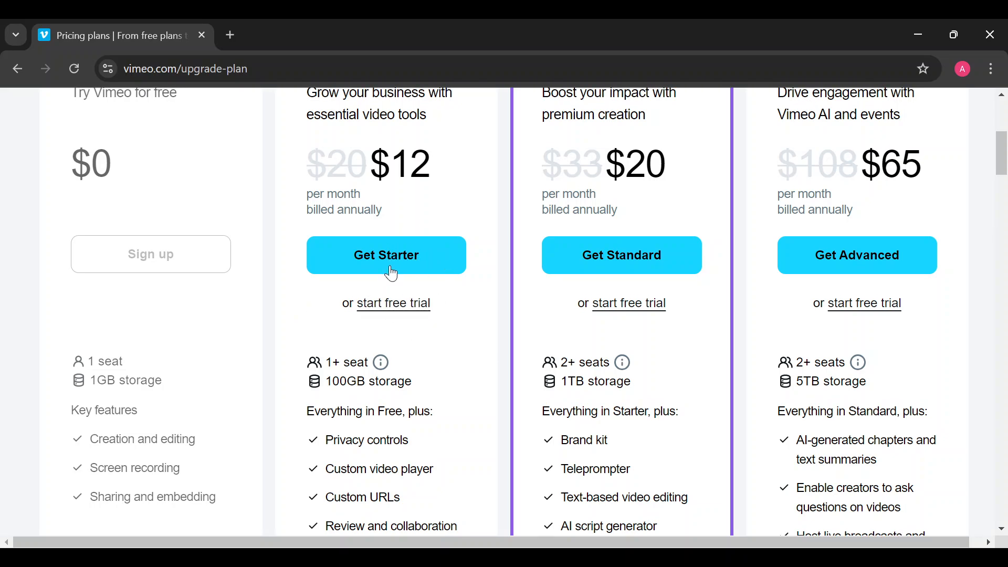
scroll("down", 3)
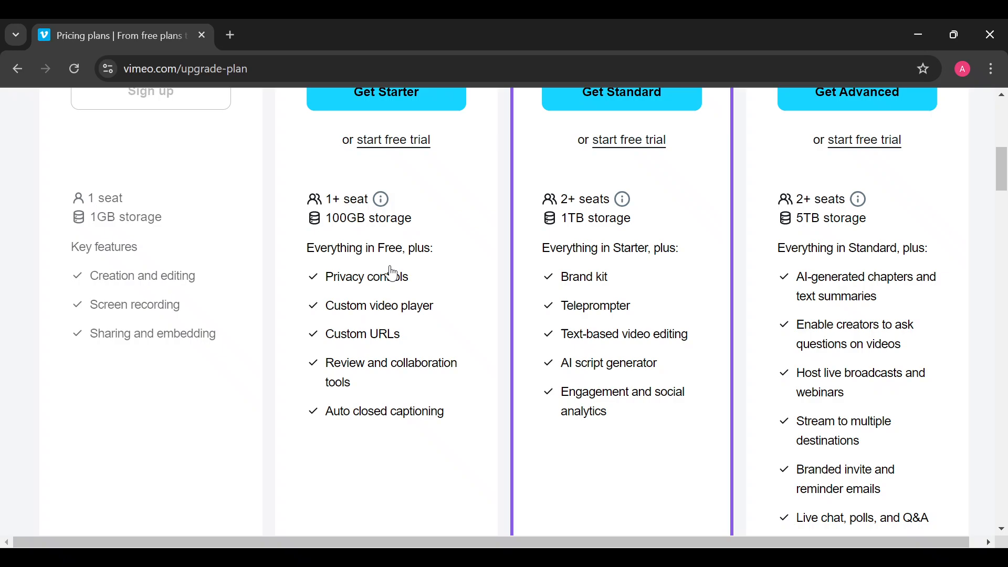
scroll("down", 3)
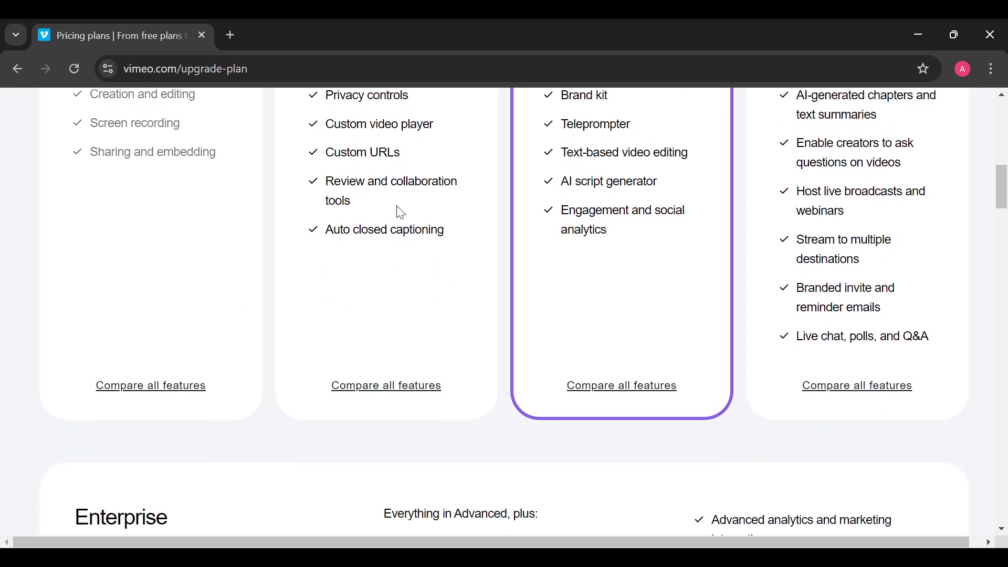
scroll("up", 3)
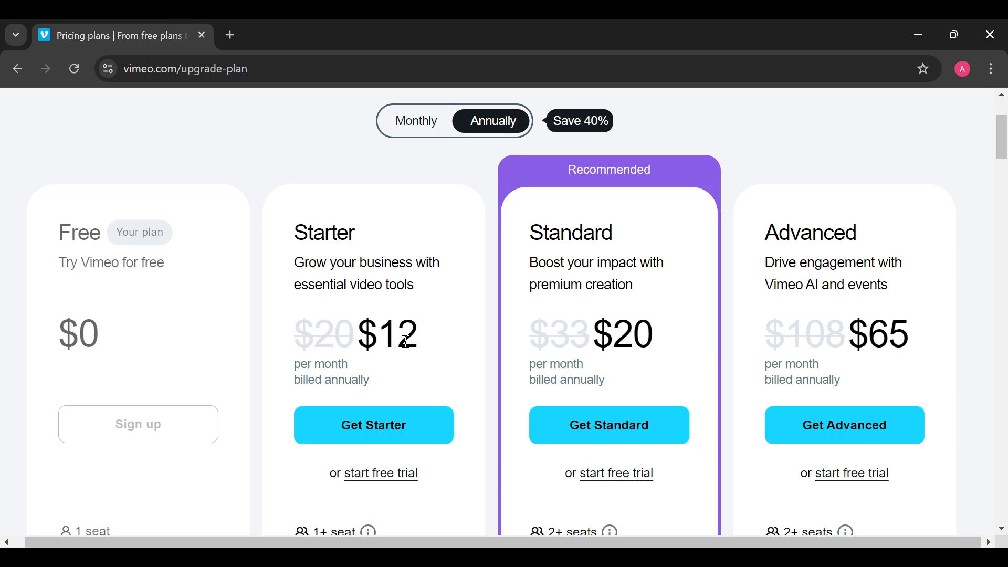
scroll("down", 3)
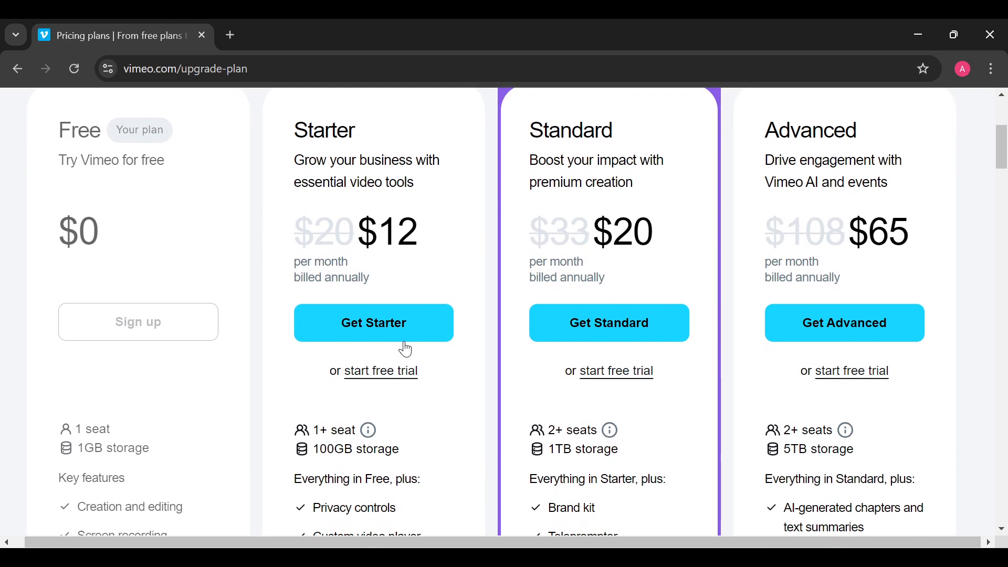
scroll("down", 3)
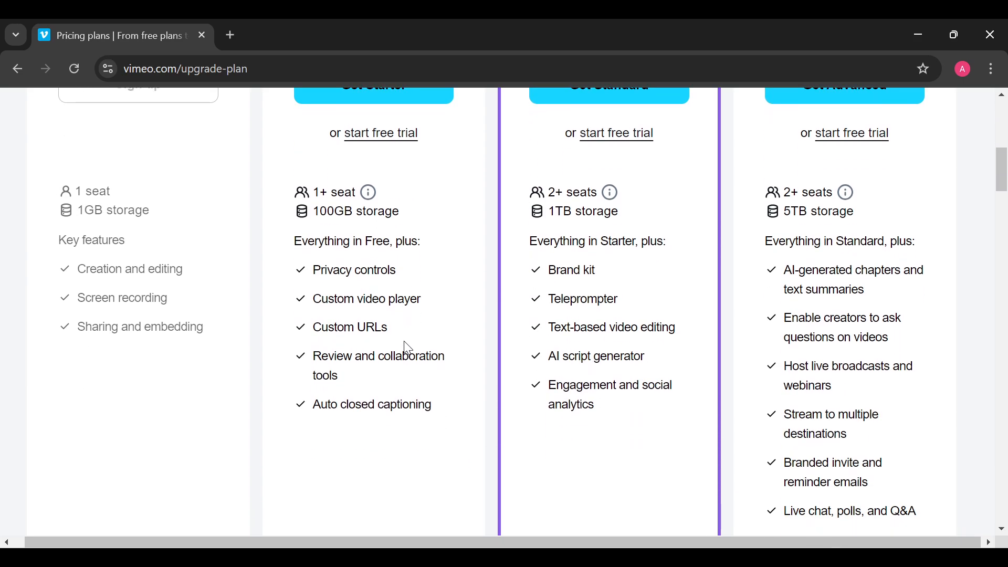
scroll("down", 3)
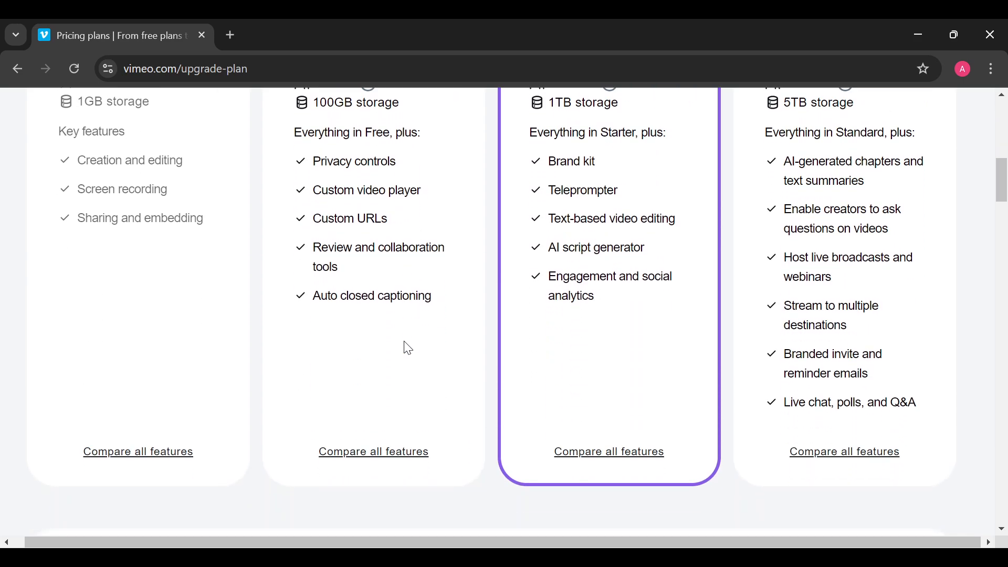
scroll("up", 3)
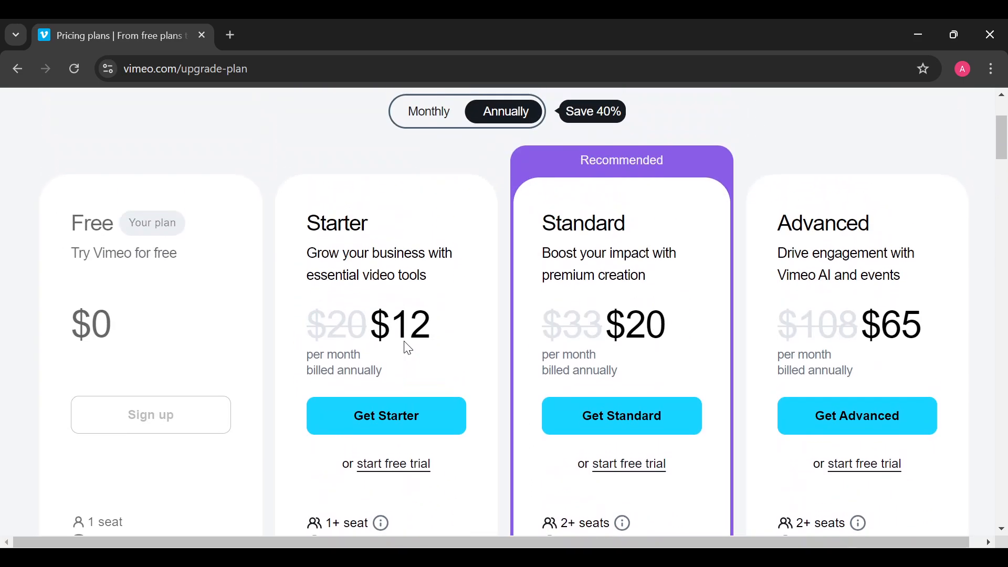
scroll("up", 3)
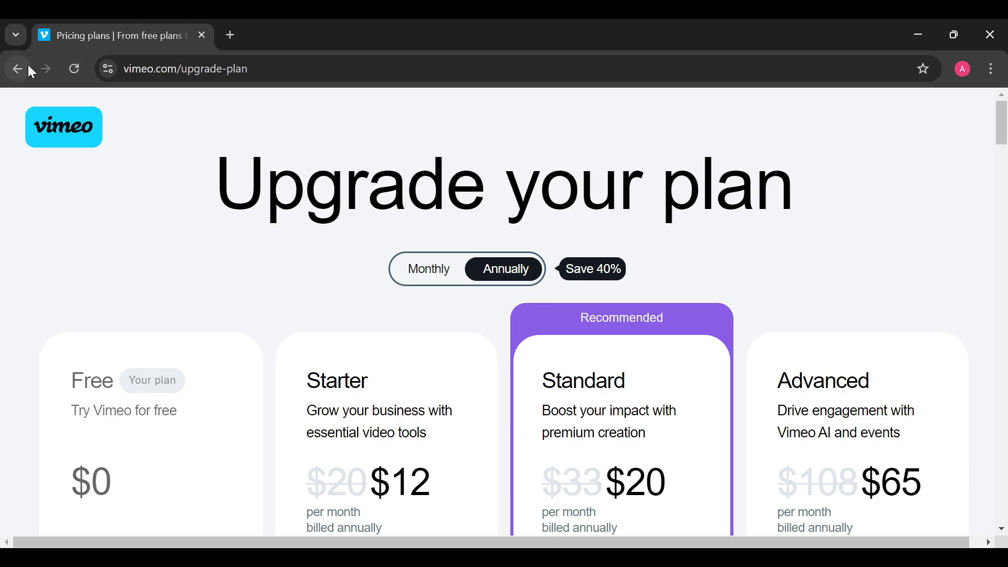
Go back in the browser until the Billing > Purchases page reappears.
left_click(18, 70)
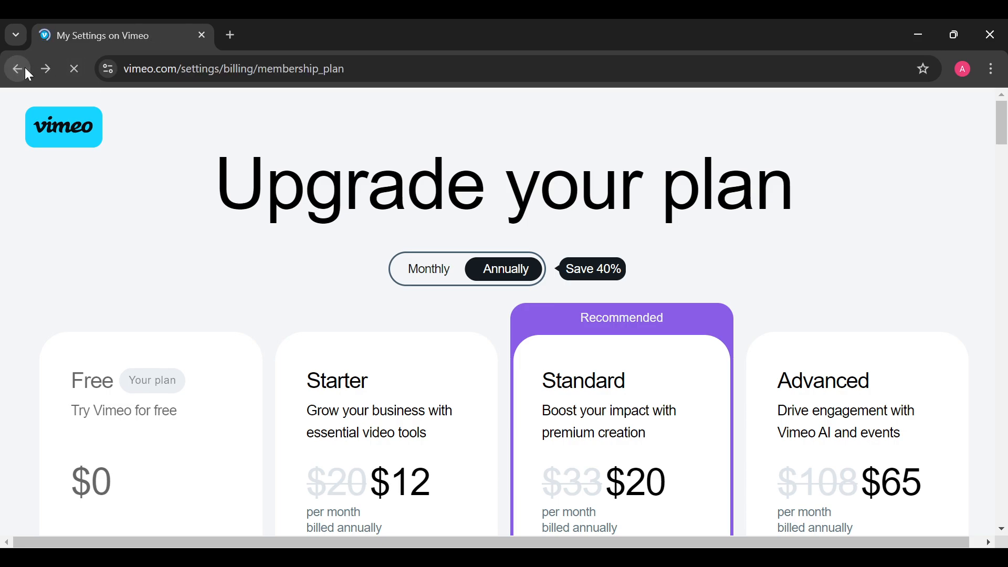
left_click(17, 69)
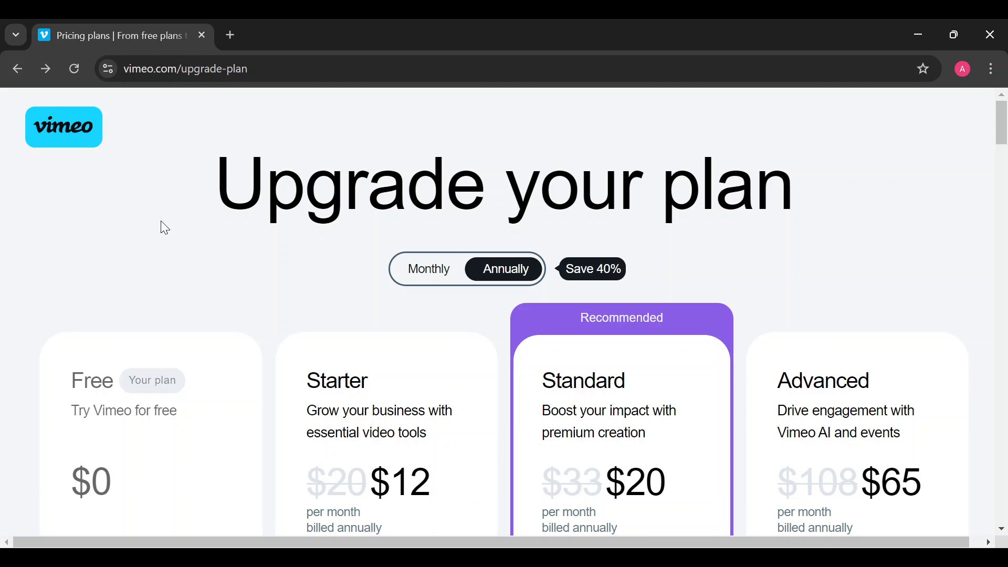
left_click(17, 69)
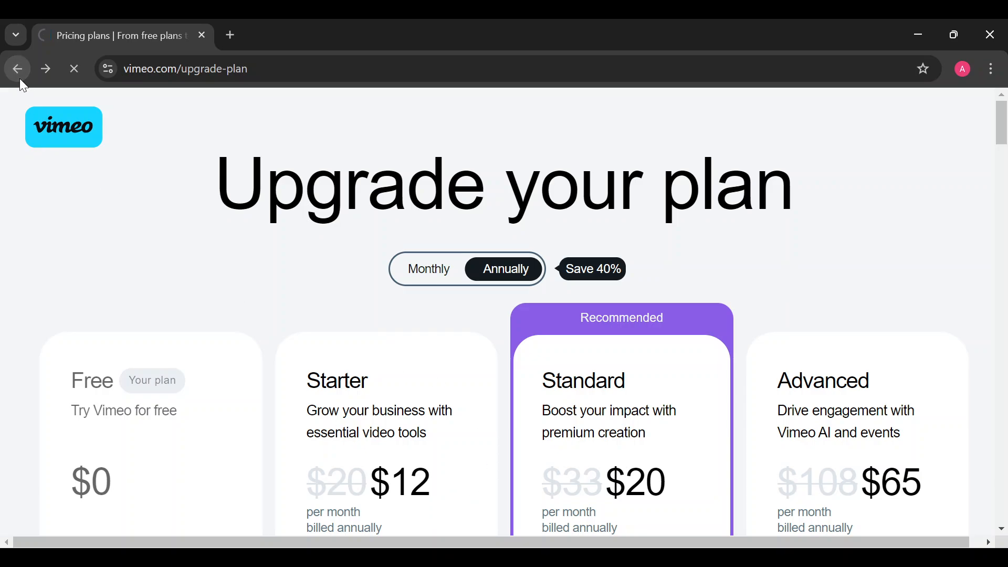
left_click(18, 69)
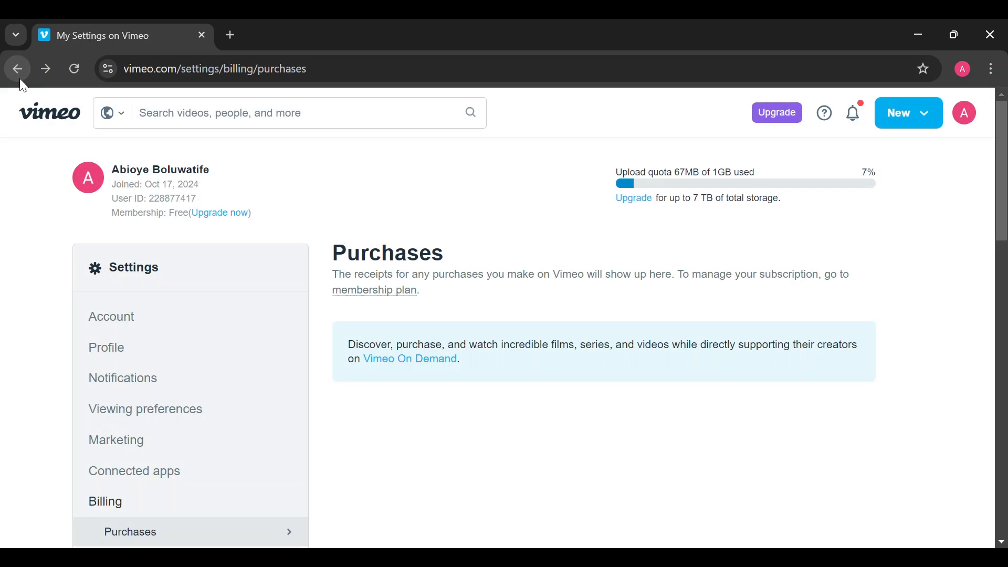